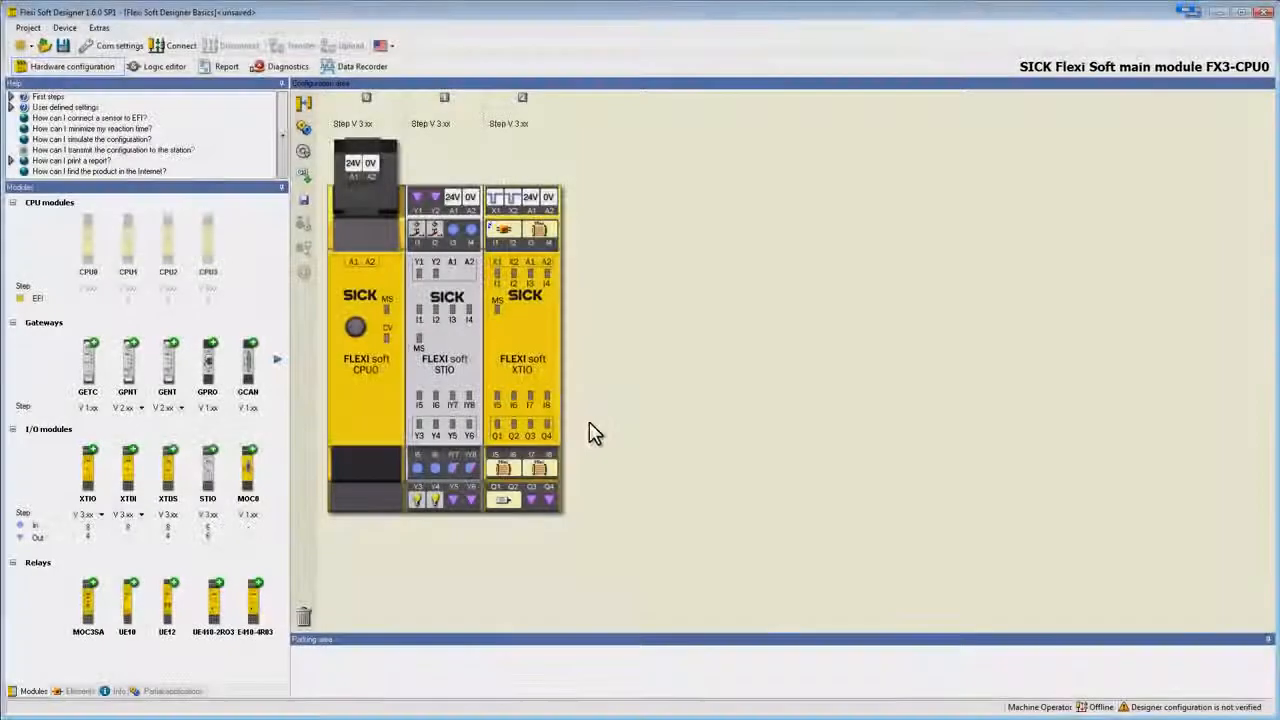
Bring up the logic editor on an empty page and show the module Inputs list
{"action": "left_click", "coordinate": [164, 66]}
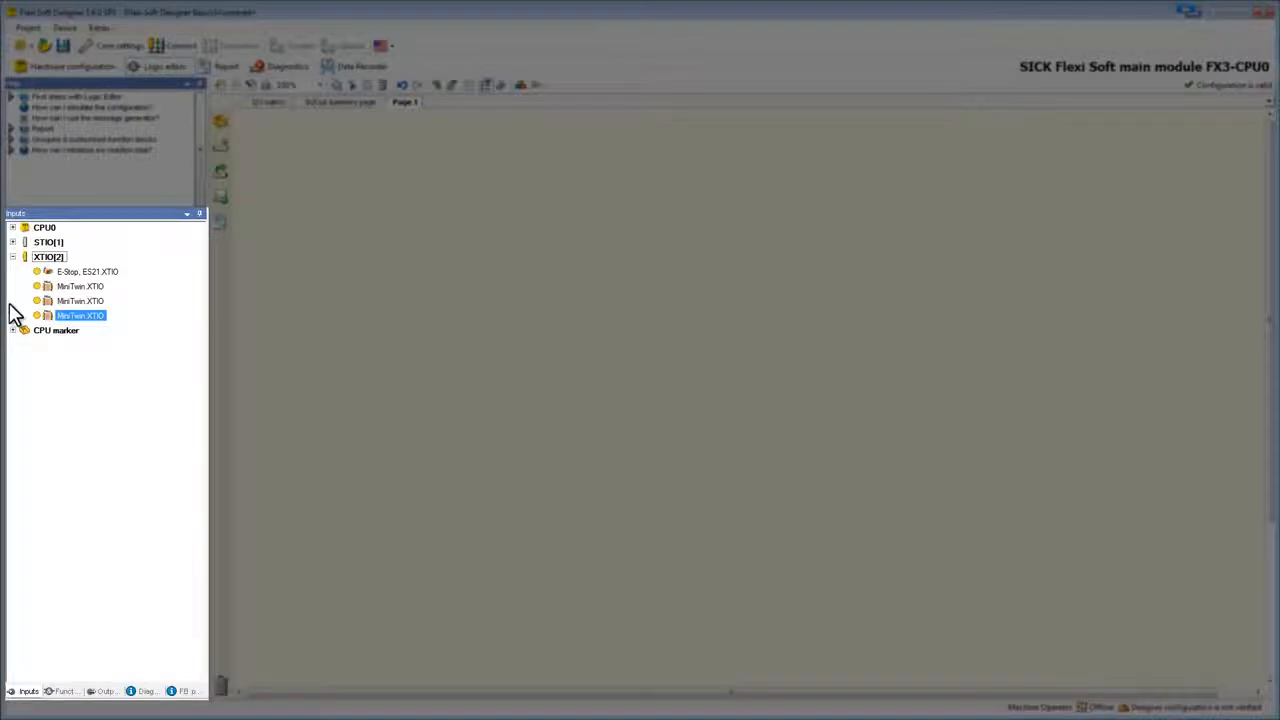
{"action": "mouse_move", "coordinate": [64, 676]}
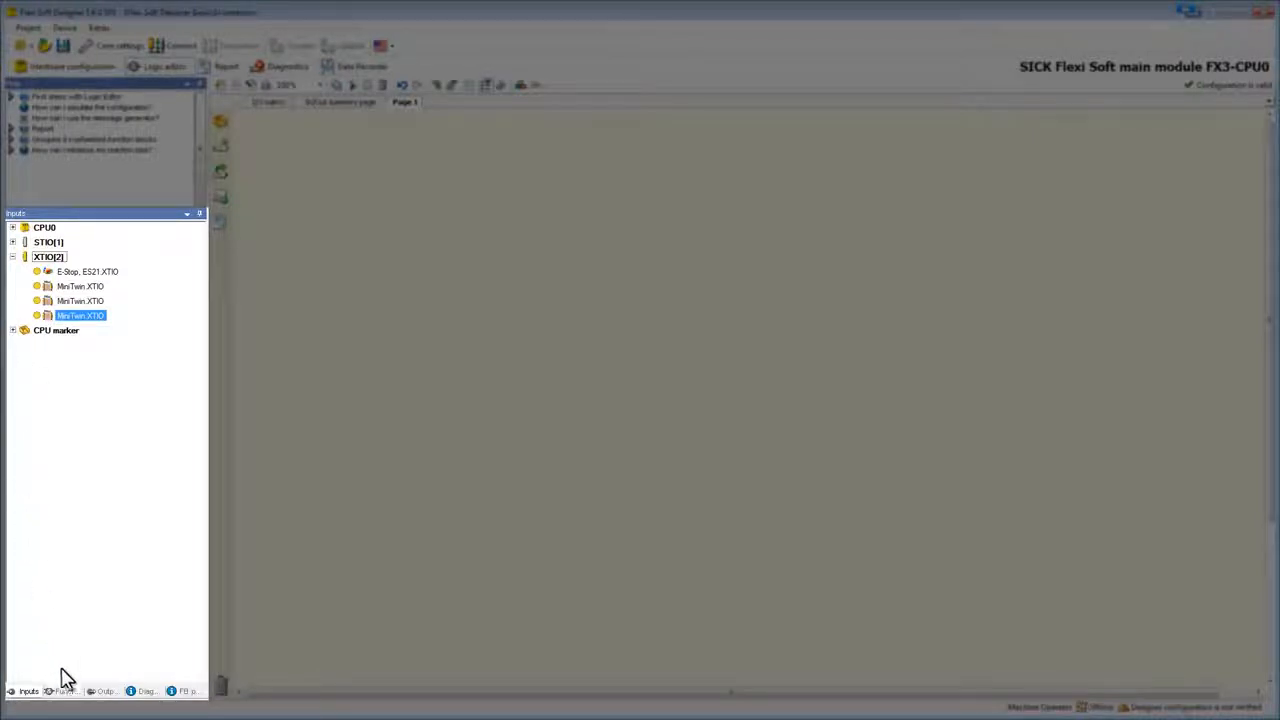
{"action": "left_click", "coordinate": [64, 692]}
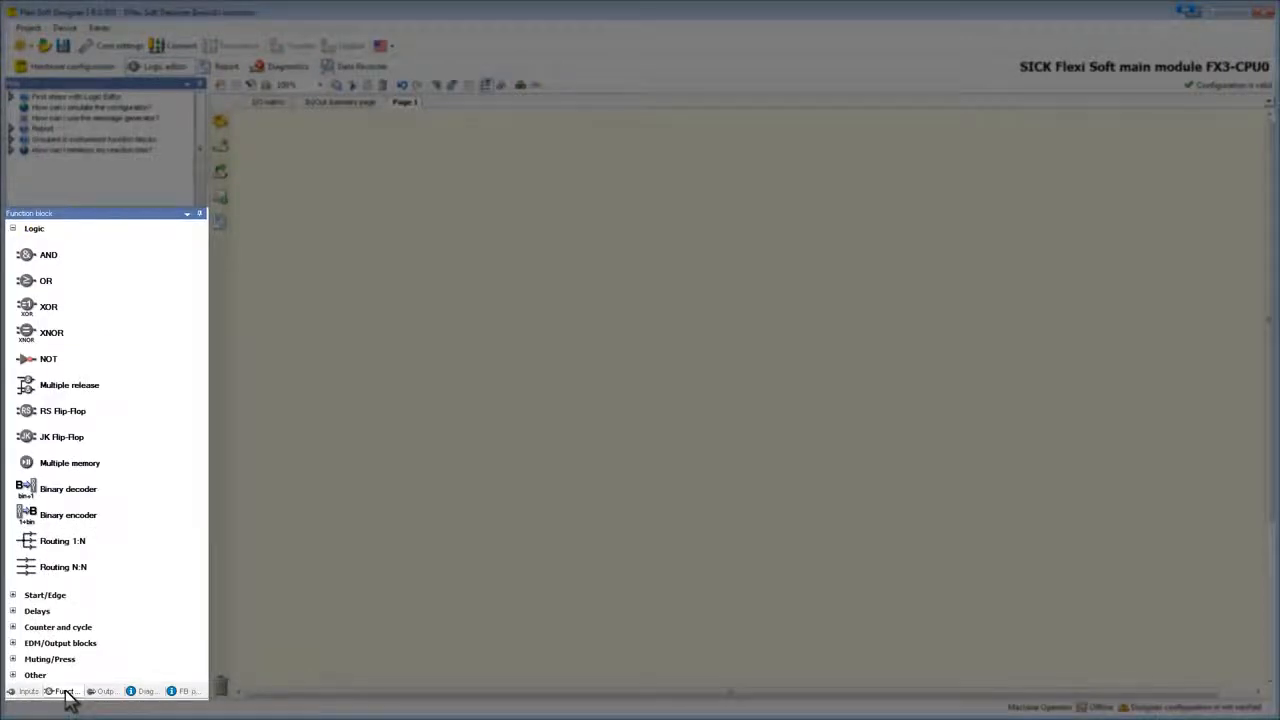
{"action": "left_click", "coordinate": [28, 692]}
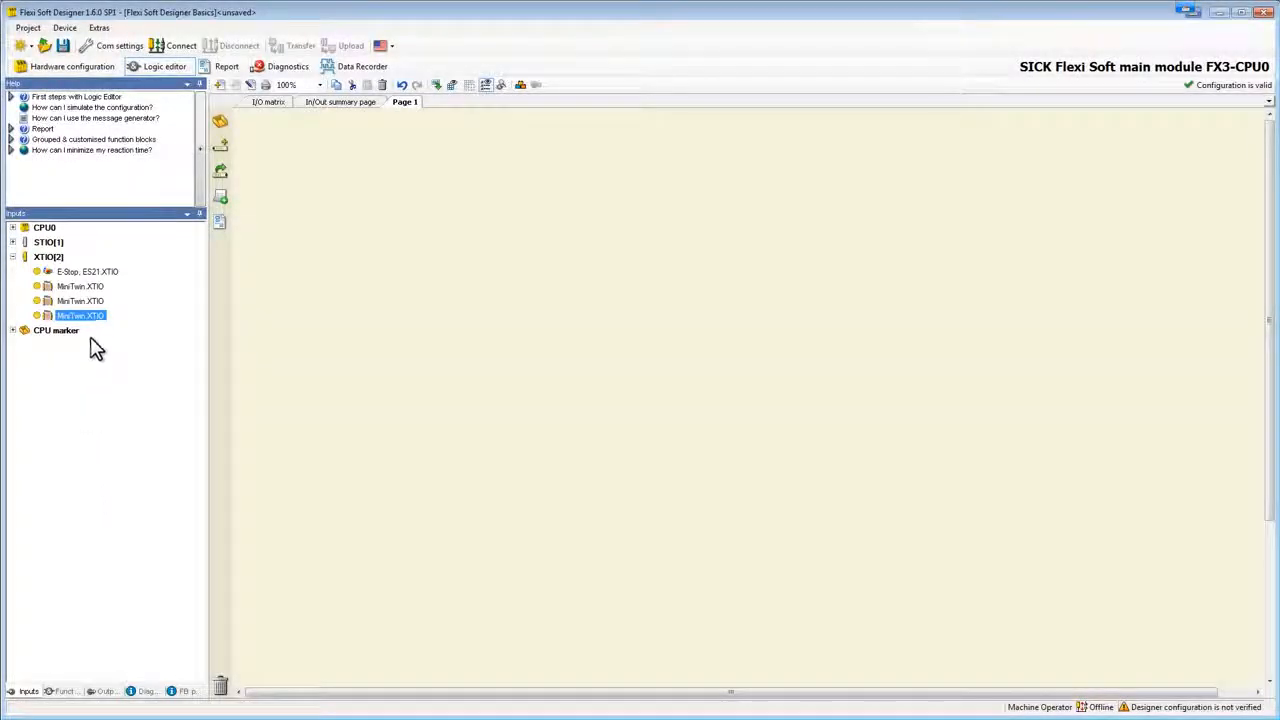
{"action": "mouse_move", "coordinate": [86, 272]}
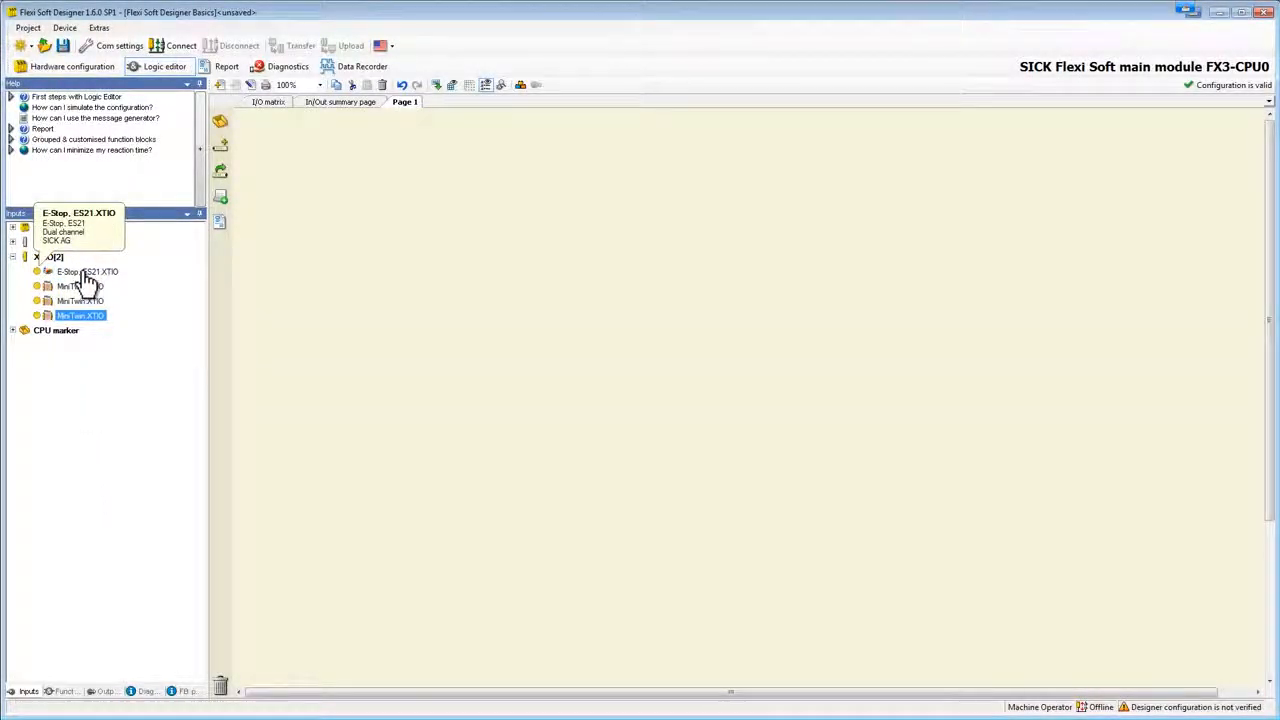
Place the E-Stop ES21 and the three MiniTwin XTIO inputs onto Page 1
{"action": "left_click", "coordinate": [88, 272]}
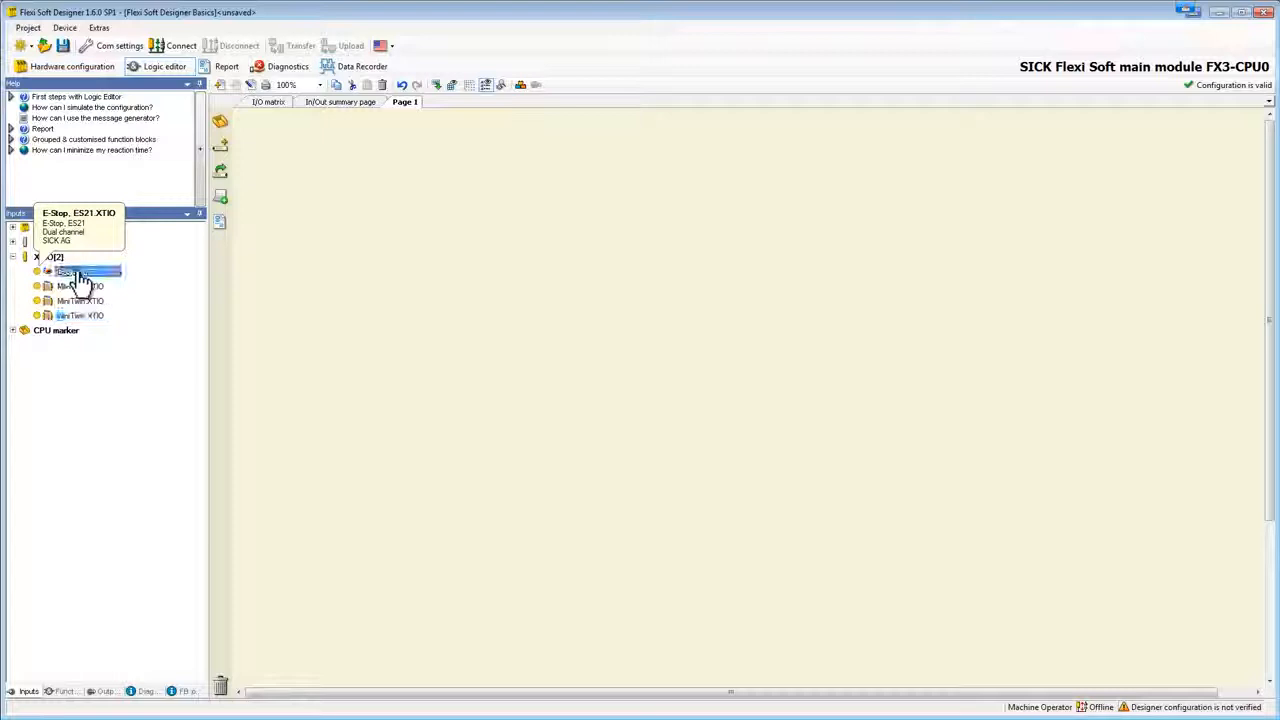
{"action": "left_click_drag", "start_coordinate": [84, 272], "coordinate": [350, 260]}
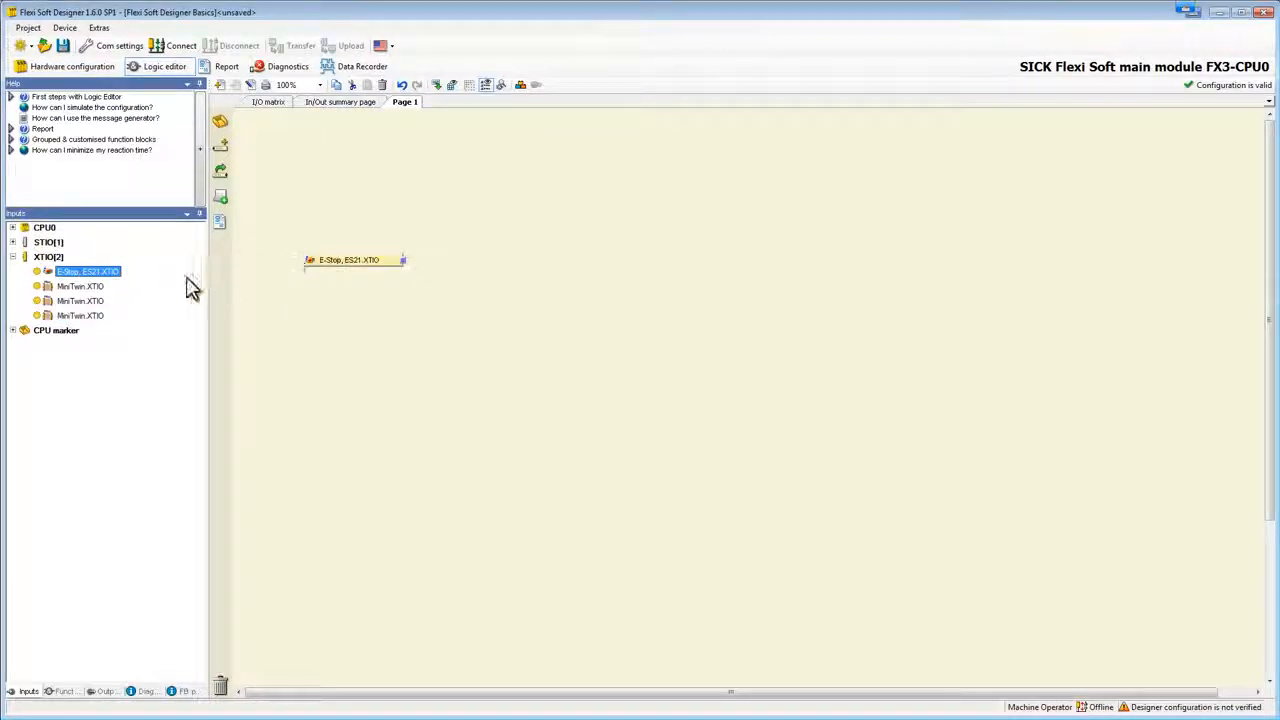
{"action": "left_click_drag", "start_coordinate": [80, 286], "coordinate": [356, 284]}
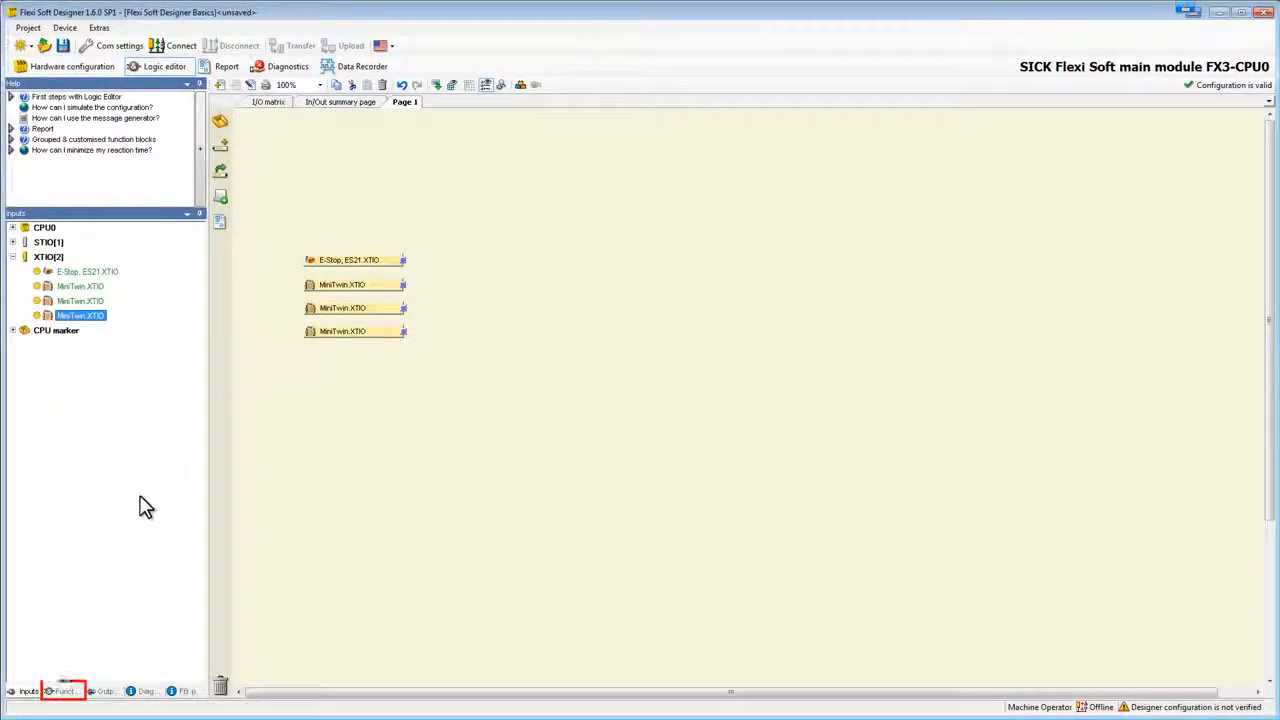
Add an AND block to the page wired to the E-Stop and first MiniTwin input
{"action": "left_click", "coordinate": [64, 692]}
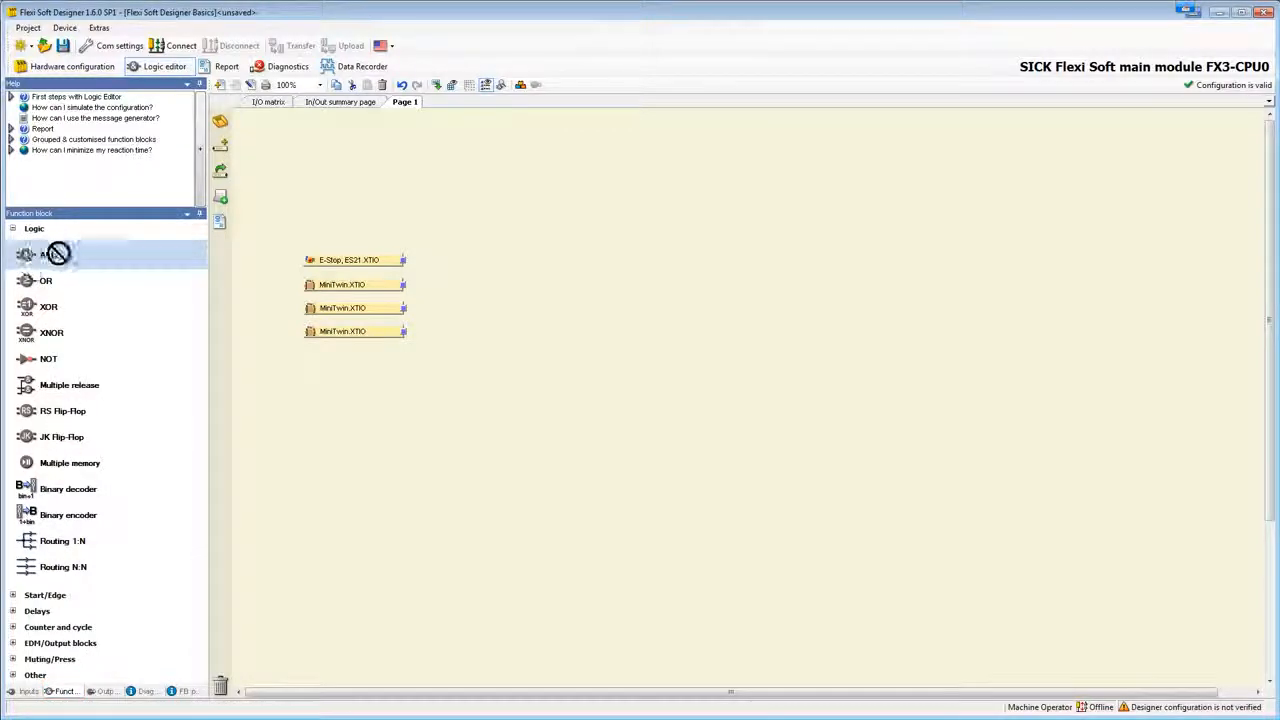
{"action": "left_click_drag", "start_coordinate": [48, 254], "coordinate": [458, 292]}
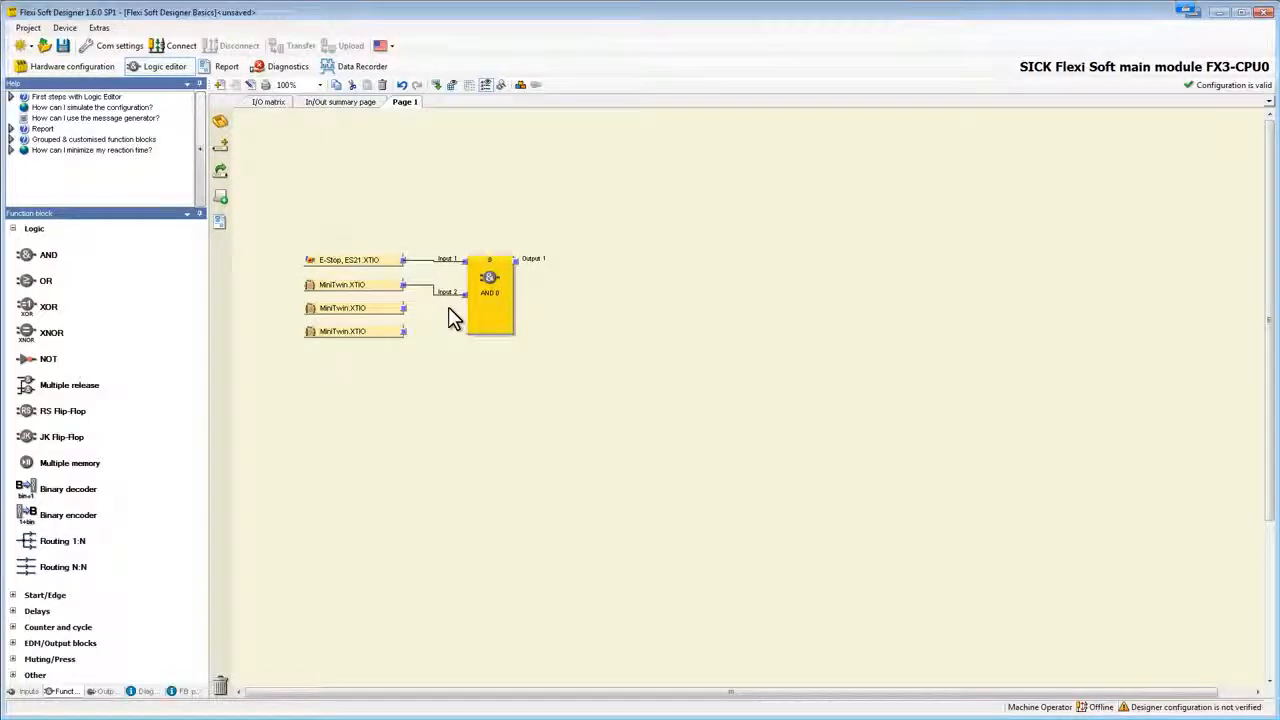
Set the AND block to 4 inputs via its In/Out settings and wire all MiniTwin inputs
{"action": "right_click", "coordinate": [488, 284]}
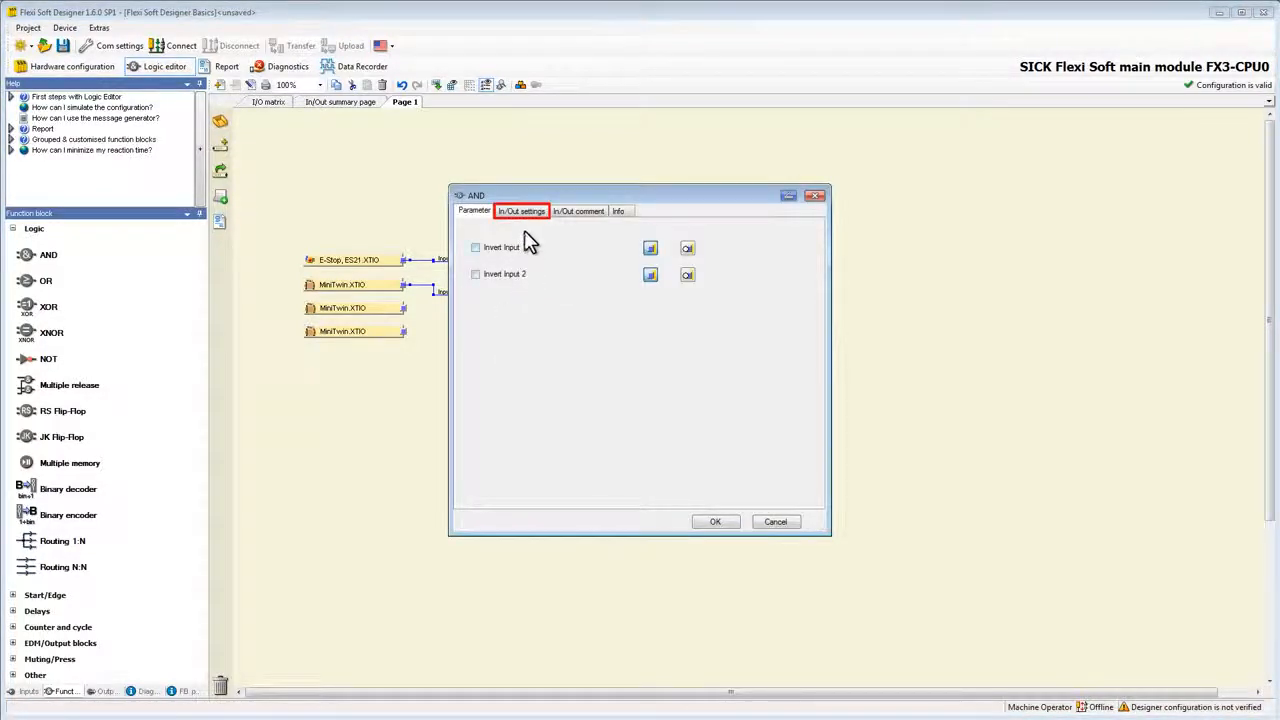
{"action": "left_click", "coordinate": [520, 210]}
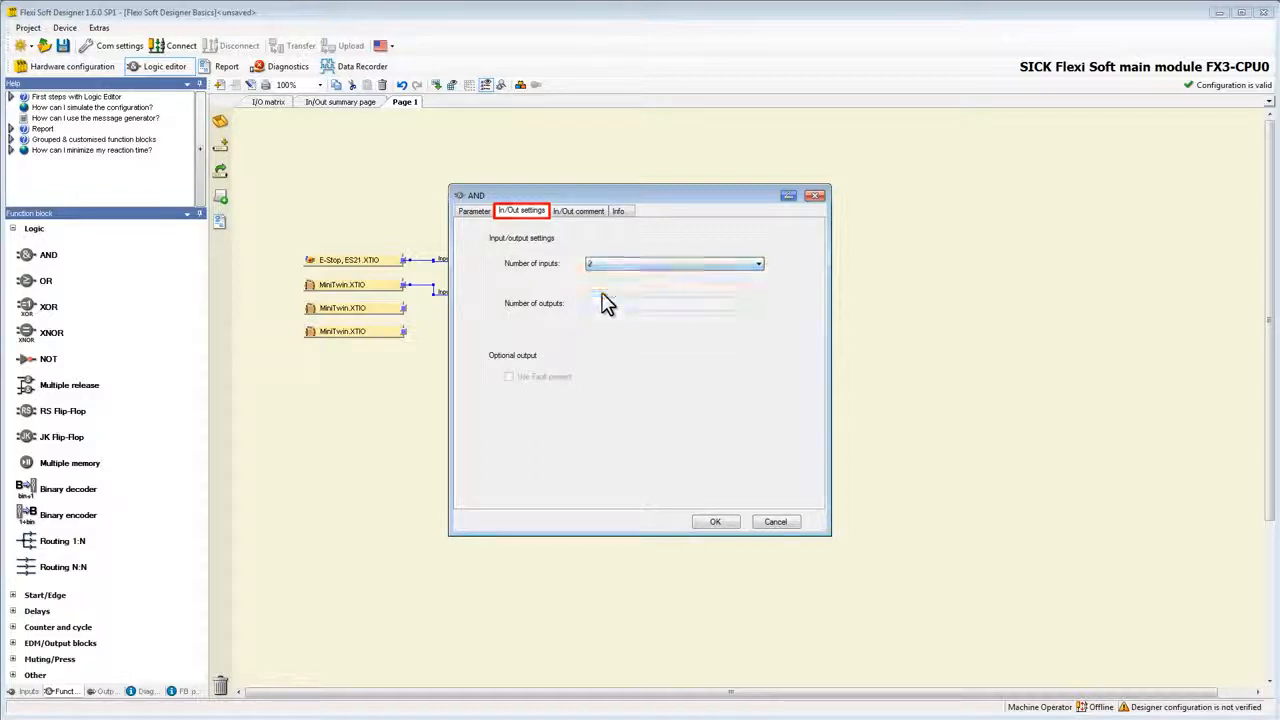
{"action": "left_click", "coordinate": [716, 520]}
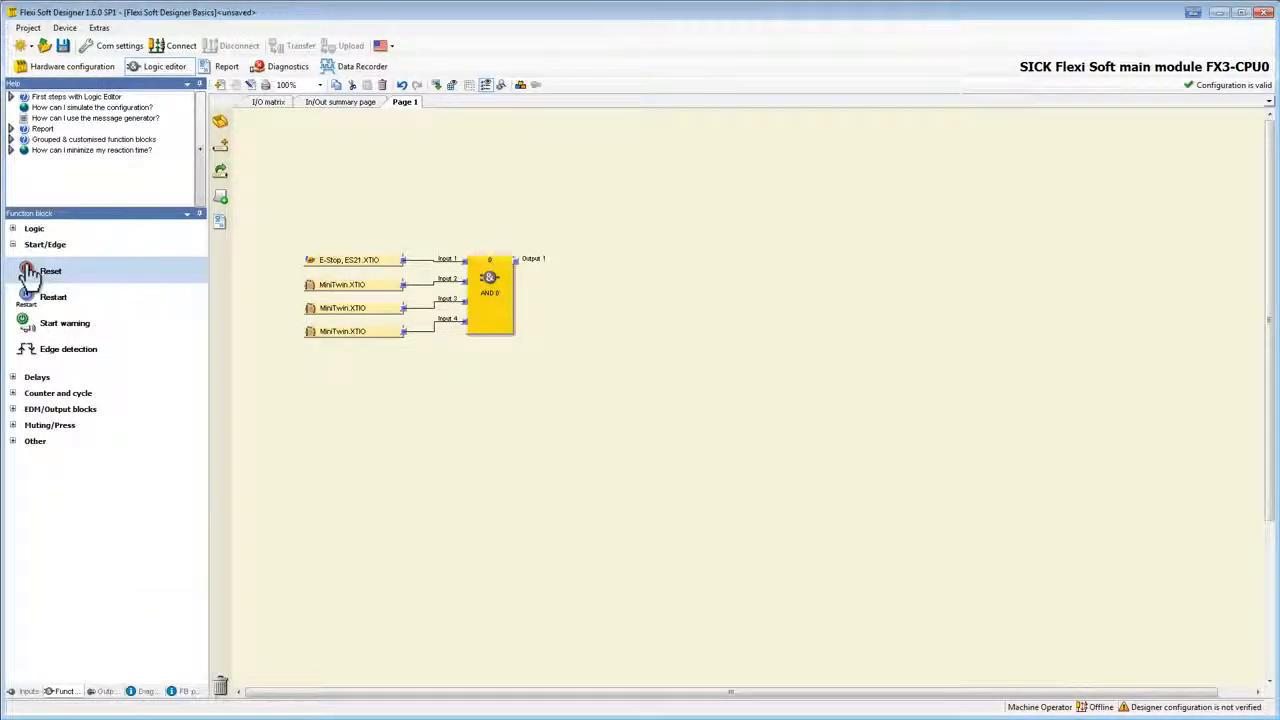
Add a Reset block fed by the AND output and the Reset STIO input
{"action": "left_click_drag", "start_coordinate": [50, 272], "coordinate": [600, 260]}
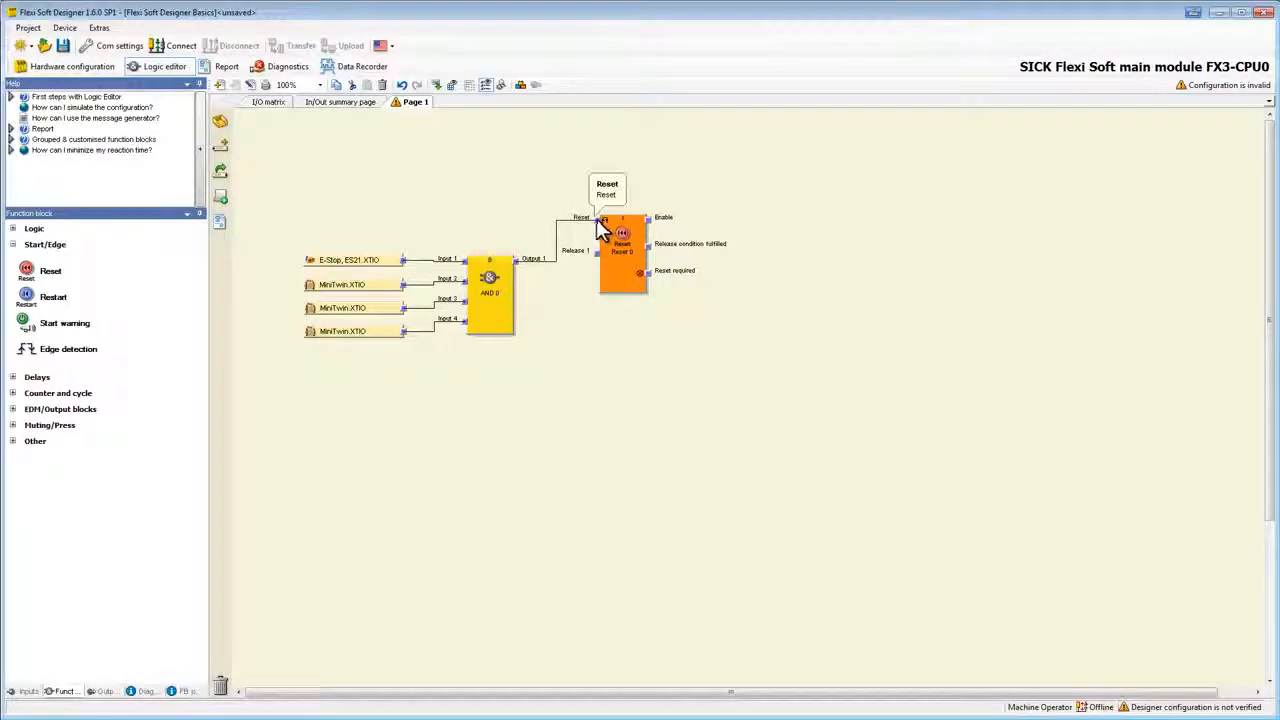
{"action": "mouse_move", "coordinate": [596, 238]}
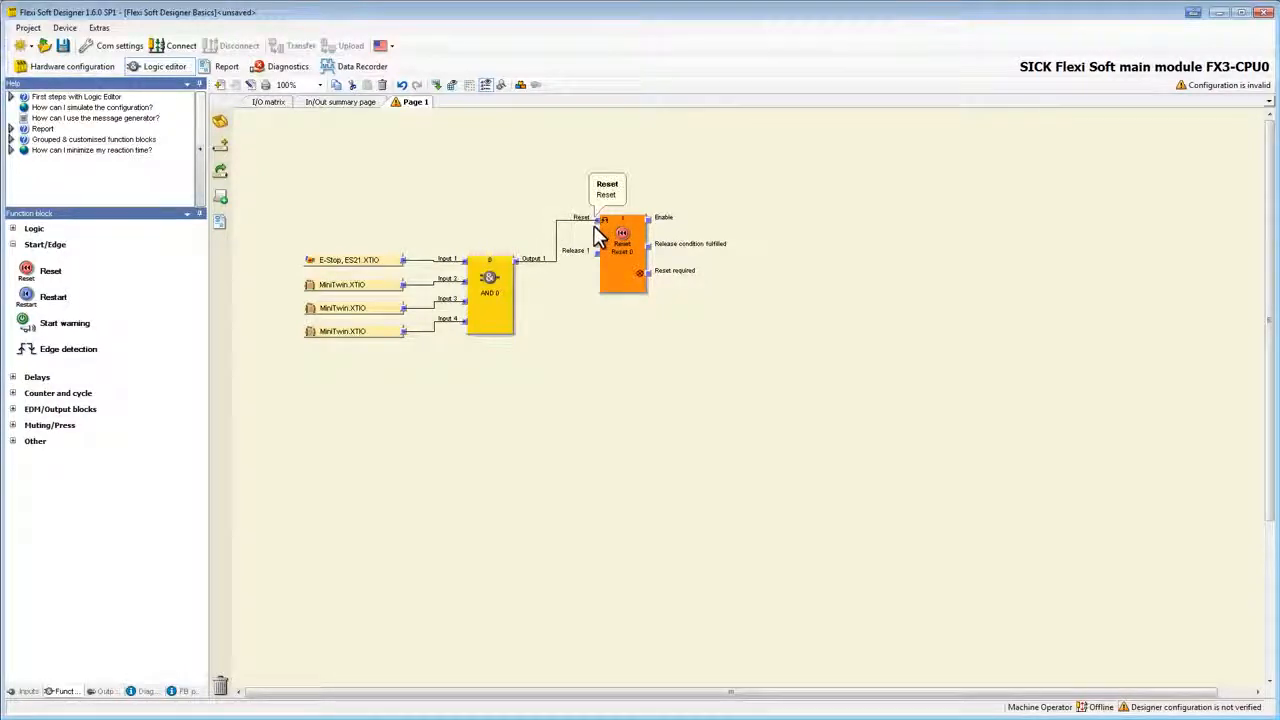
{"action": "key", "text": "ctrl"}
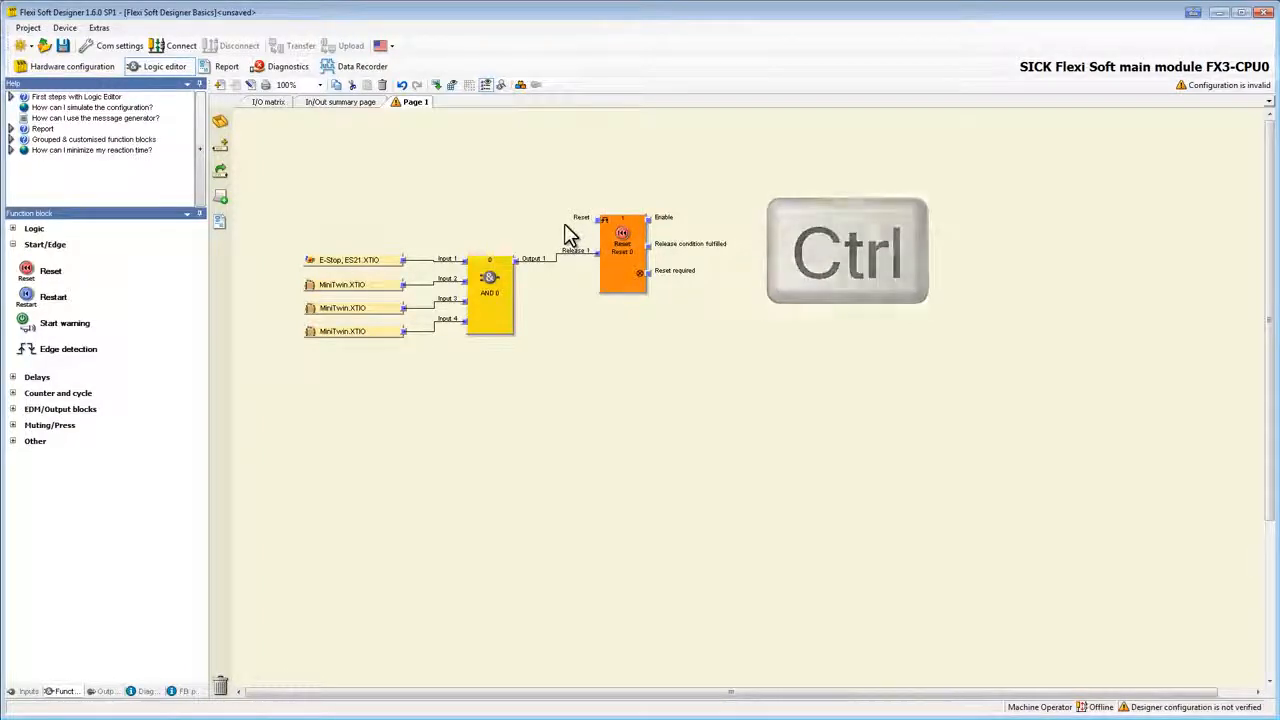
{"action": "key", "text": "ctrl"}
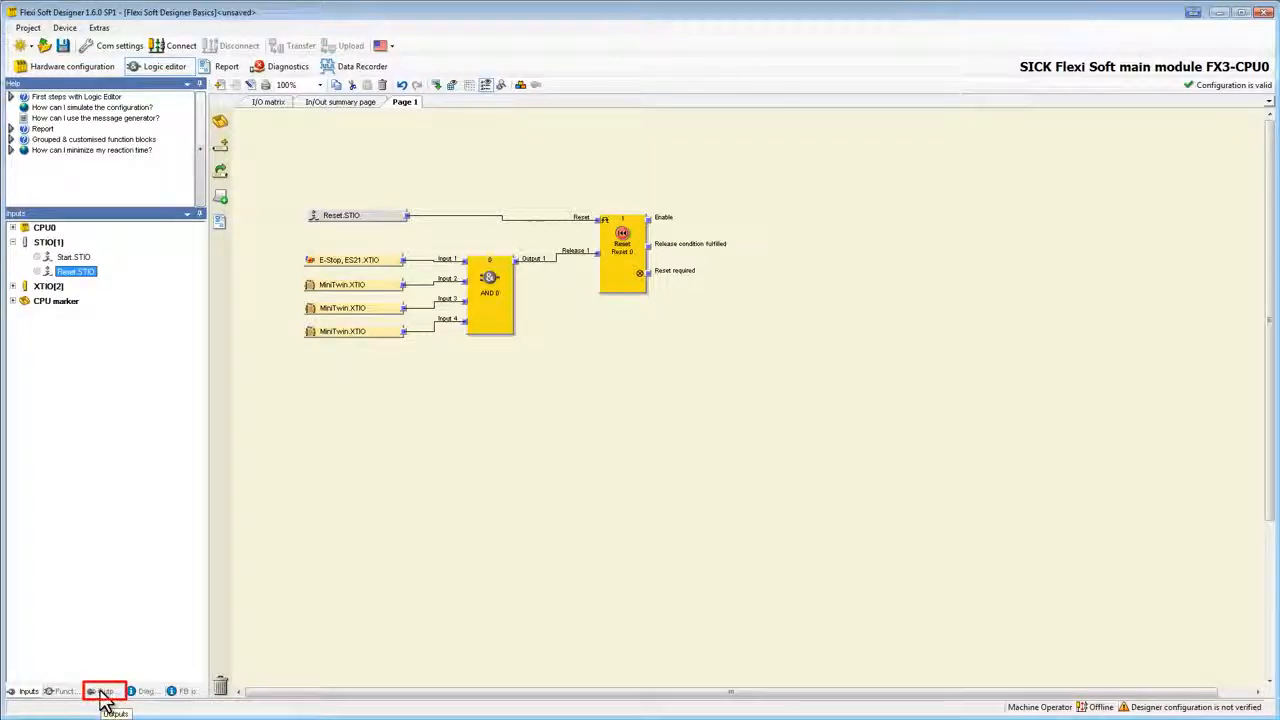
Show the module outputs list for the Motor, Restart required and Reset required outputs
{"action": "left_click", "coordinate": [104, 692]}
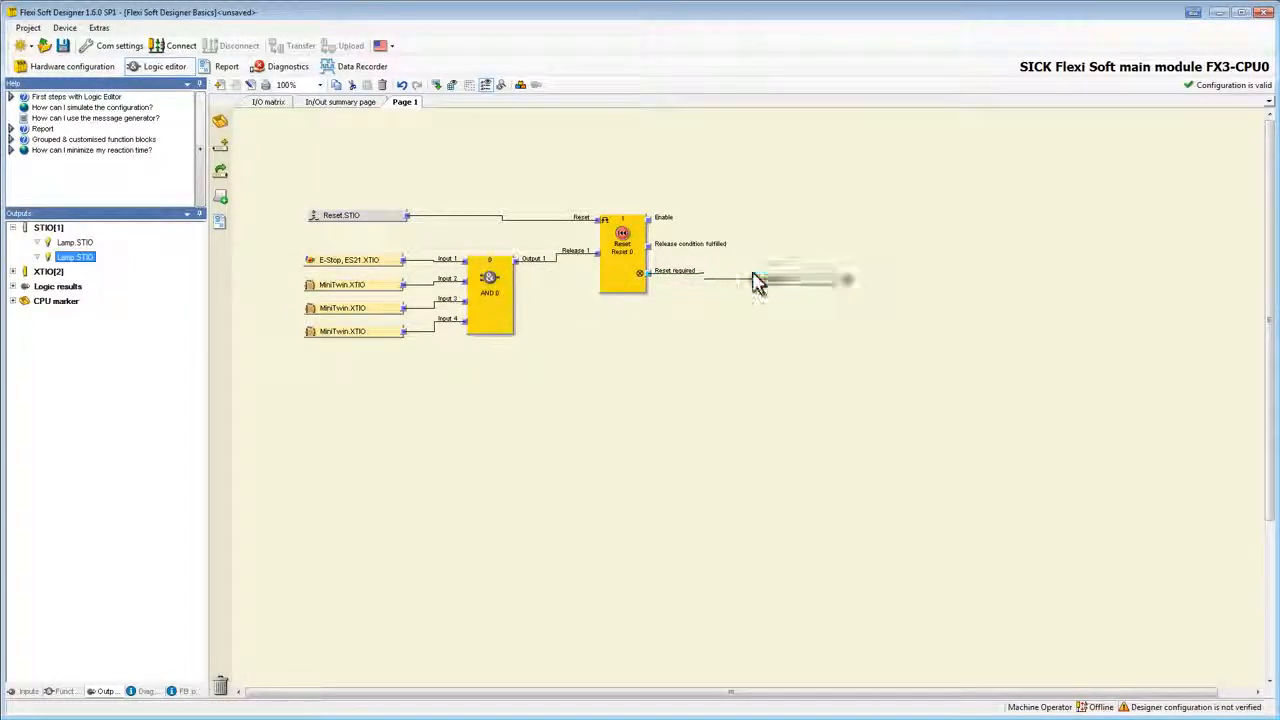
{"action": "mouse_move", "coordinate": [780, 278]}
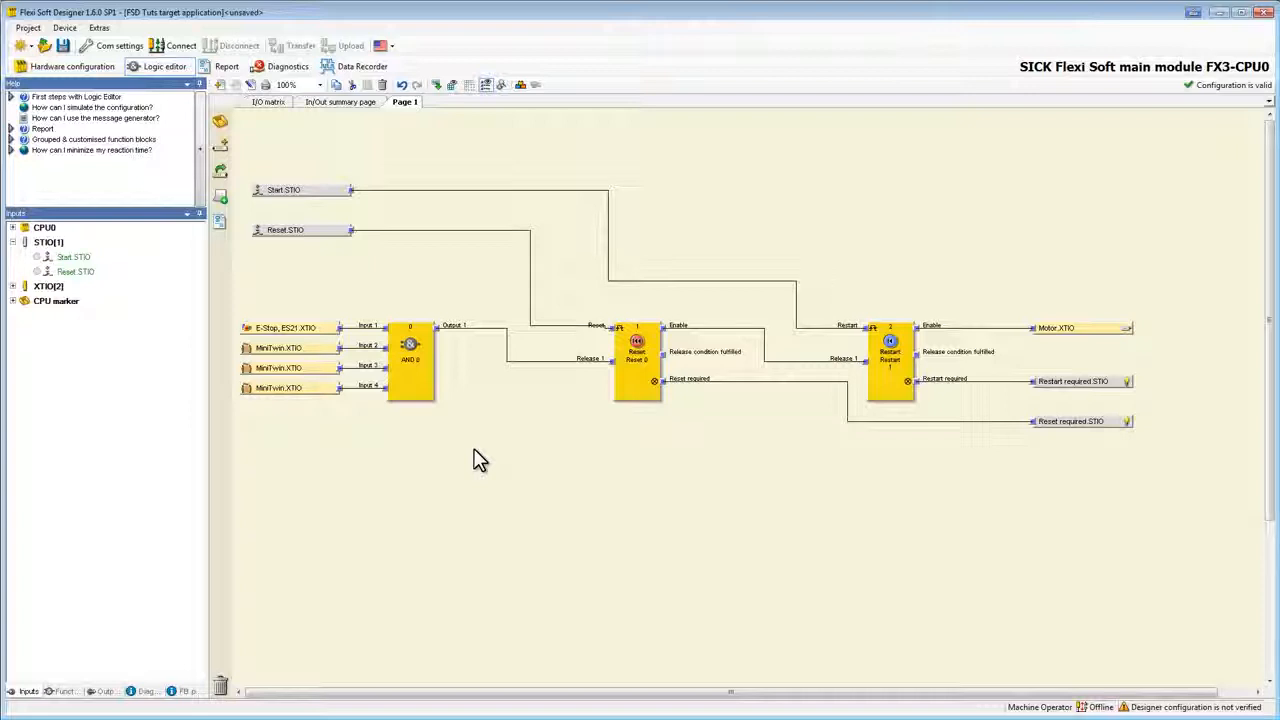
{"action": "mouse_move", "coordinate": [410, 400]}
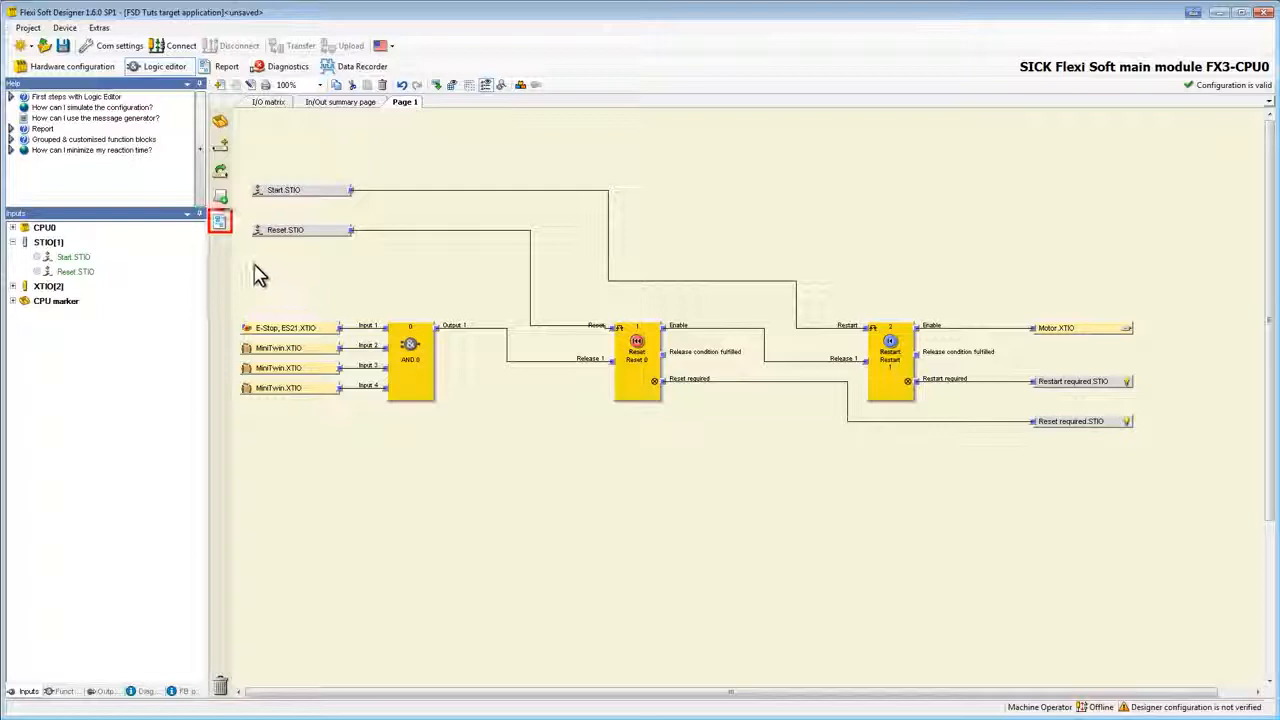
{"action": "mouse_move", "coordinate": [220, 220]}
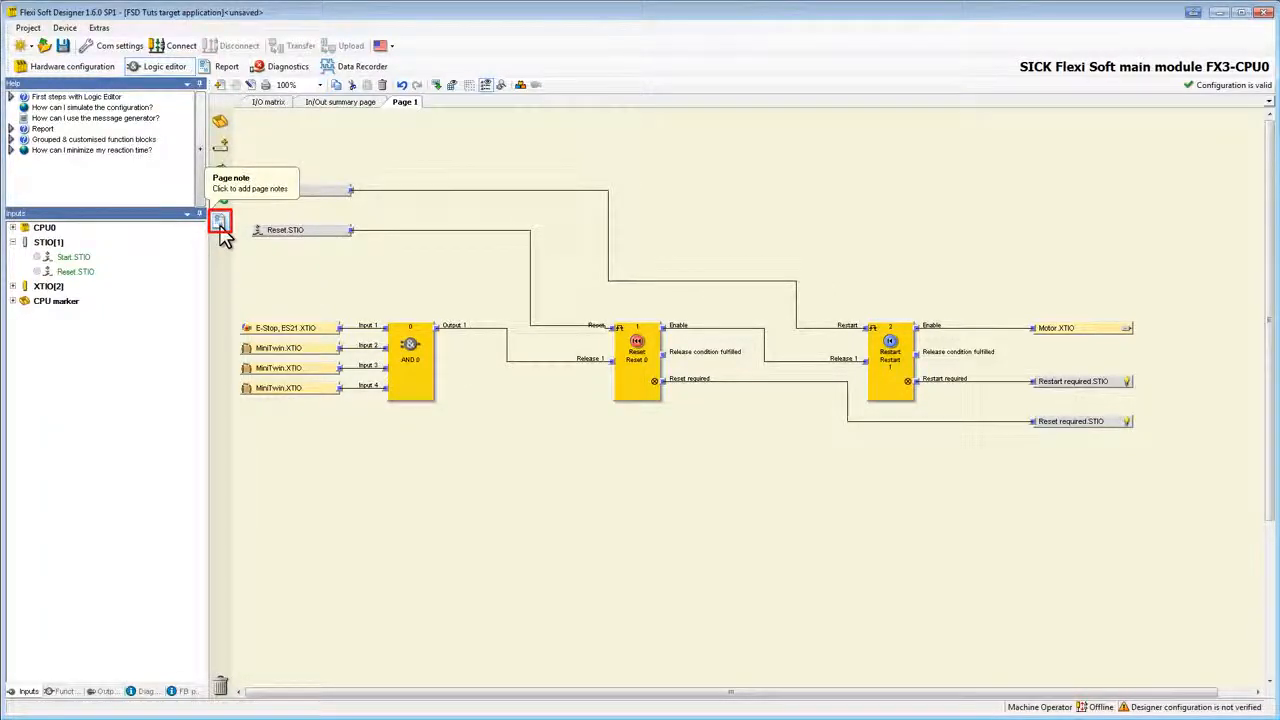
Add a page note reading 'Machine Logic' at the page's top-left
{"action": "left_click", "coordinate": [220, 220]}
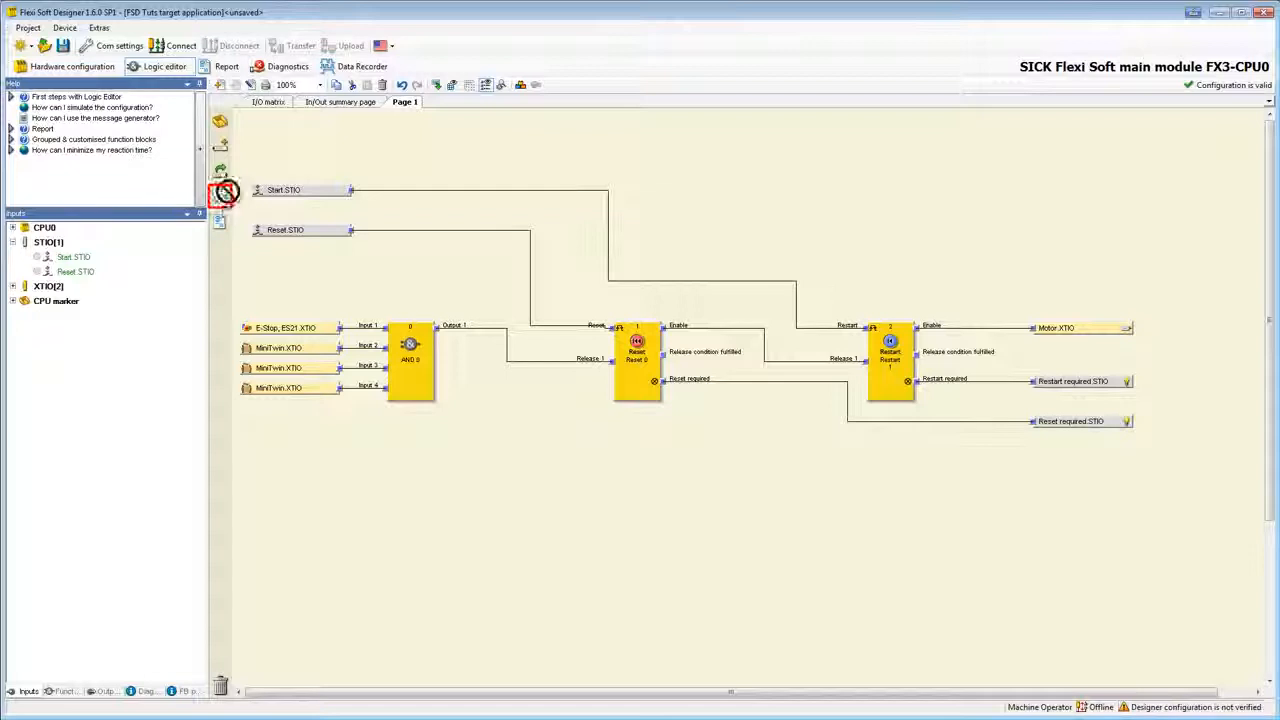
{"action": "left_click", "coordinate": [220, 196]}
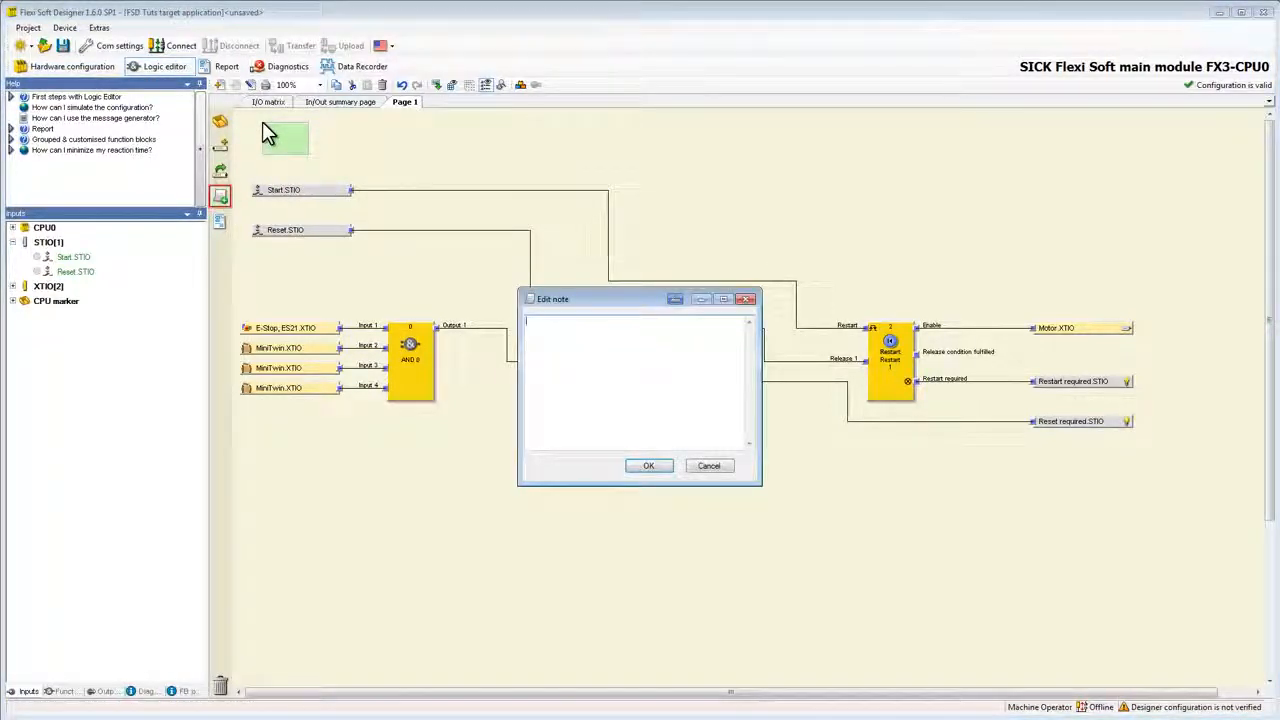
{"action": "type", "text": "Machine Logic"}
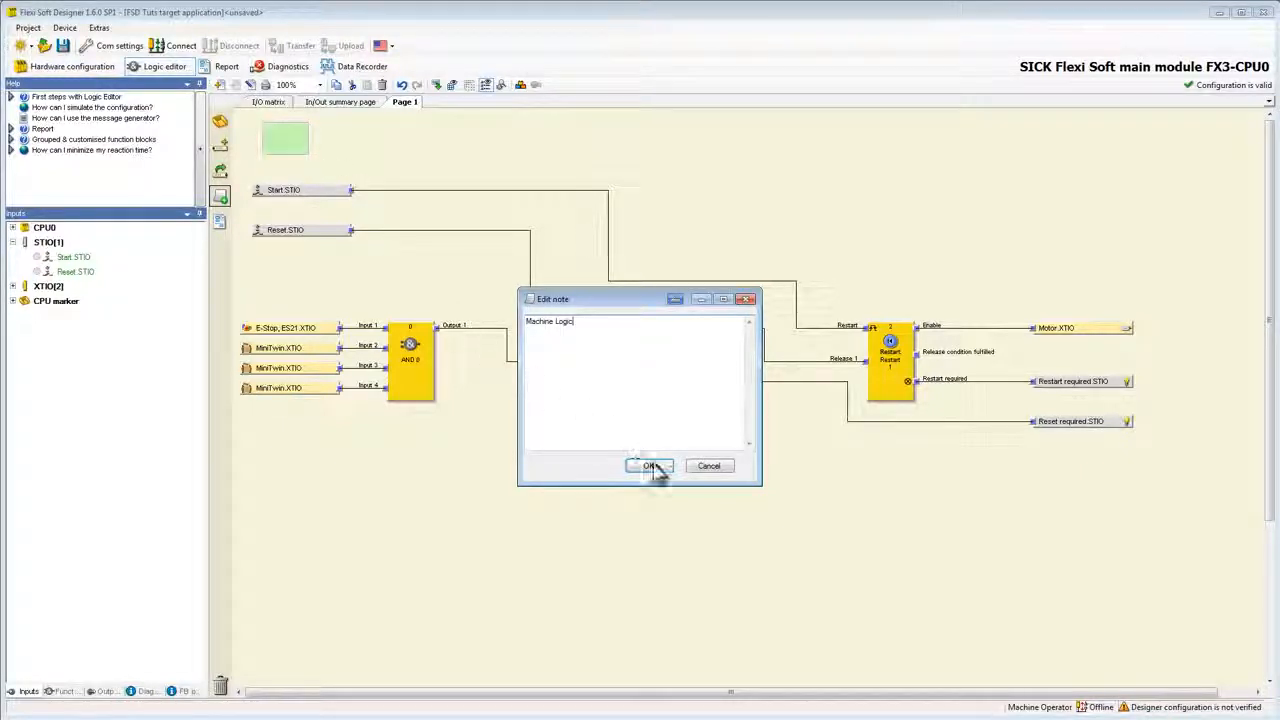
{"action": "left_click", "coordinate": [648, 466]}
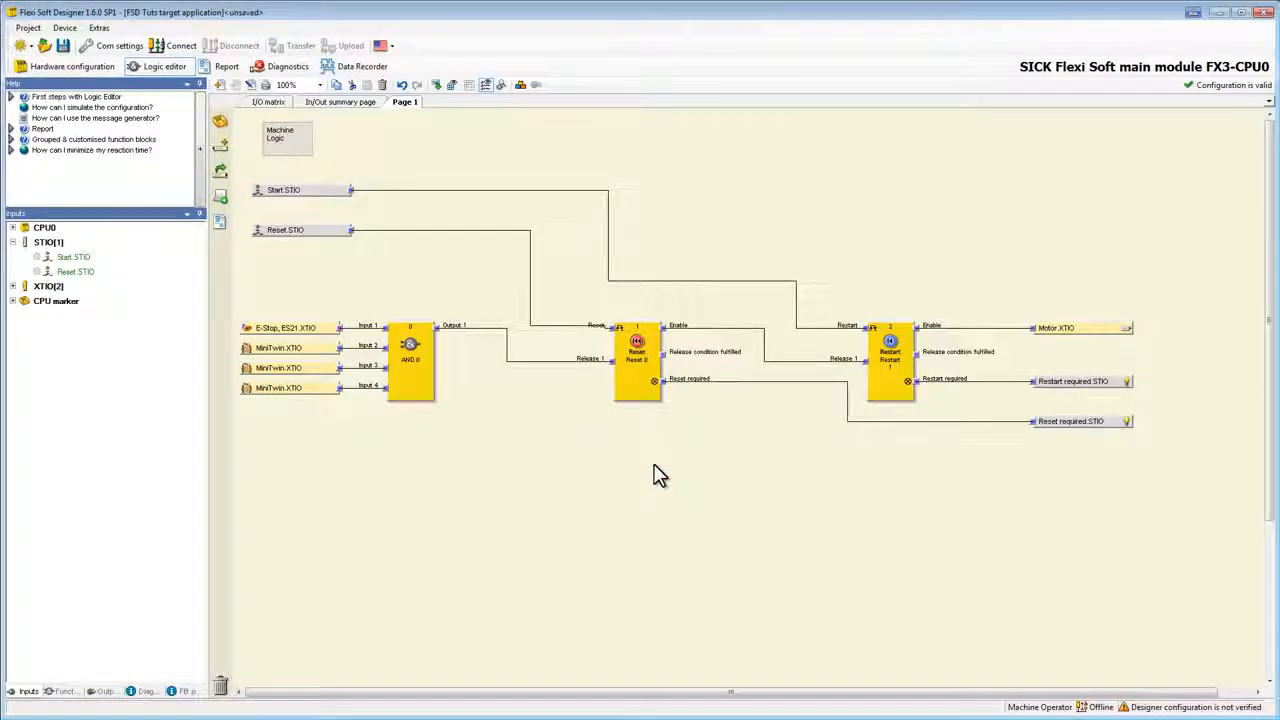
{"action": "mouse_move", "coordinate": [350, 576]}
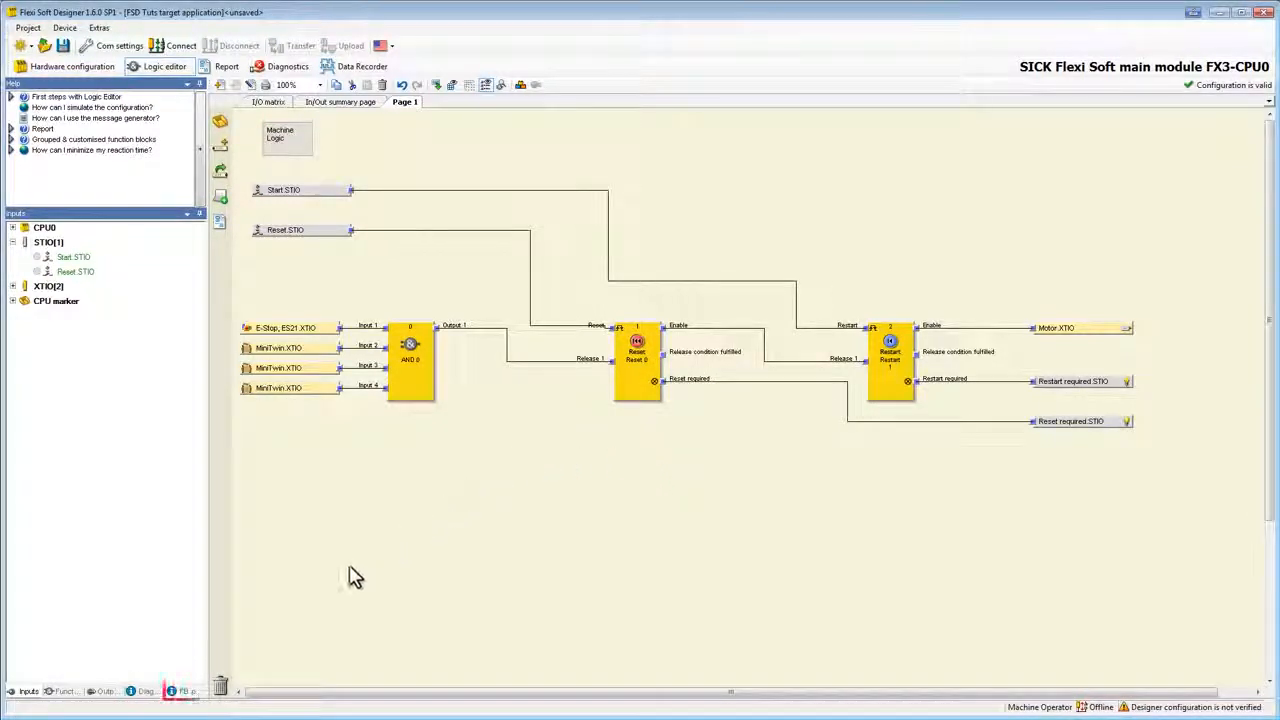
Check function block usage in FB preview (3 of 255), then list the function blocks
{"action": "left_click", "coordinate": [184, 692]}
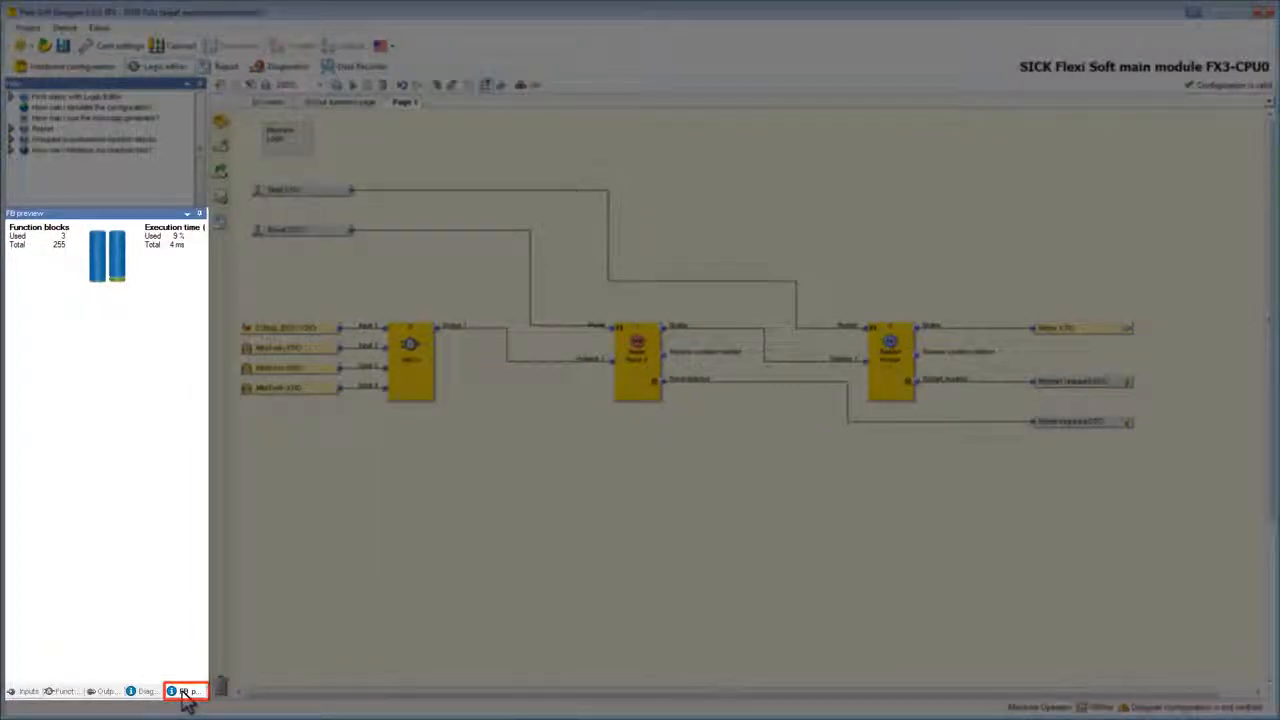
{"action": "left_click", "coordinate": [184, 692]}
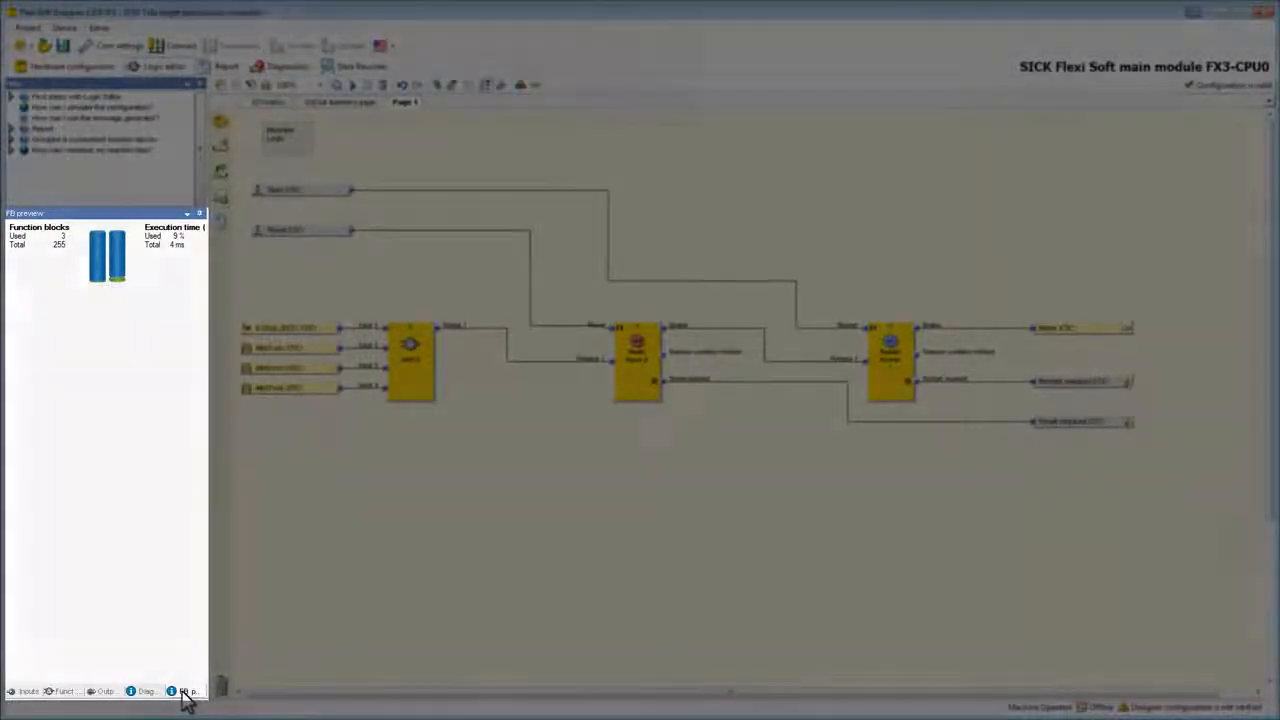
{"action": "left_click", "coordinate": [64, 692]}
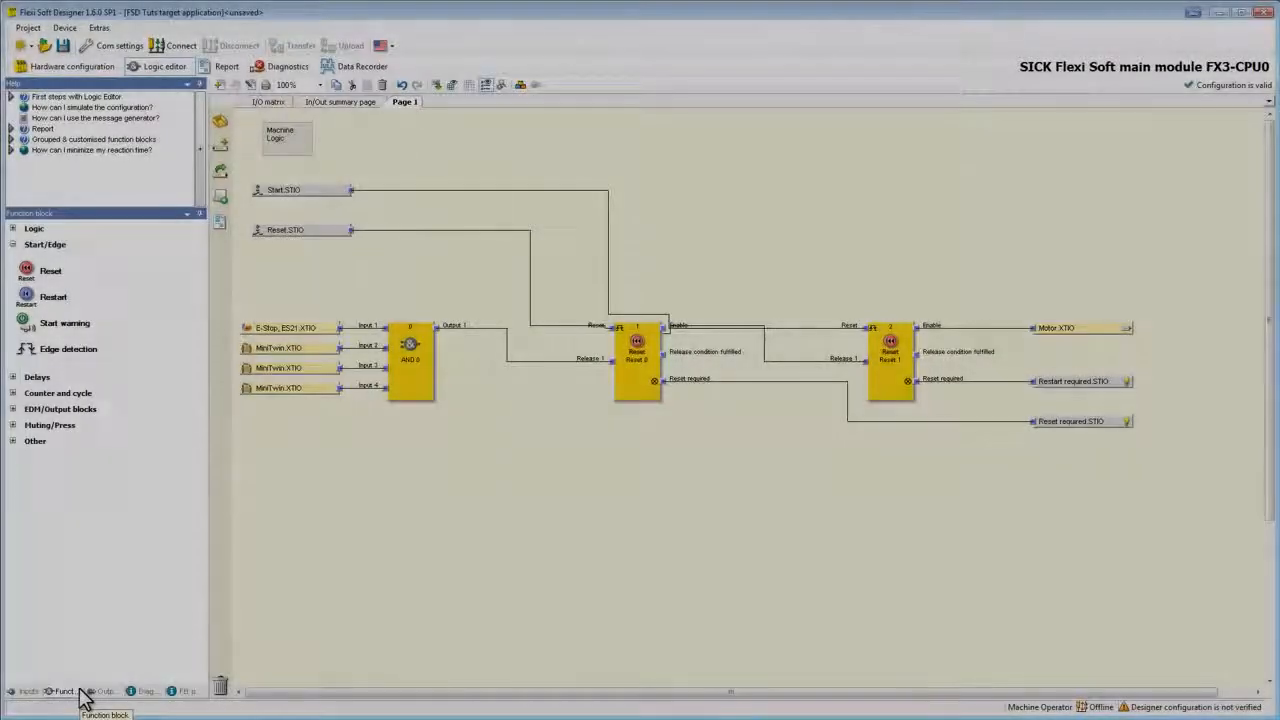
Replace the right-hand Reset block feeding the Motor output with a Restart block
{"action": "left_click", "coordinate": [890, 360]}
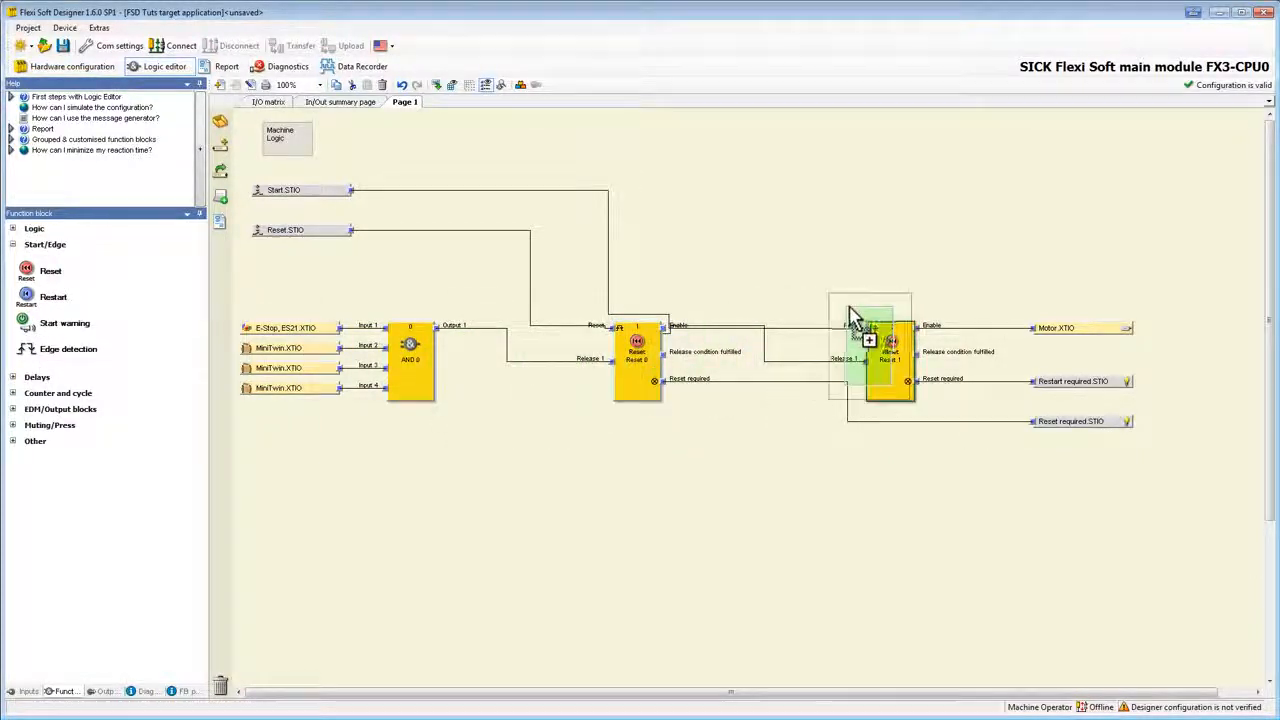
{"action": "left_click", "coordinate": [884, 360]}
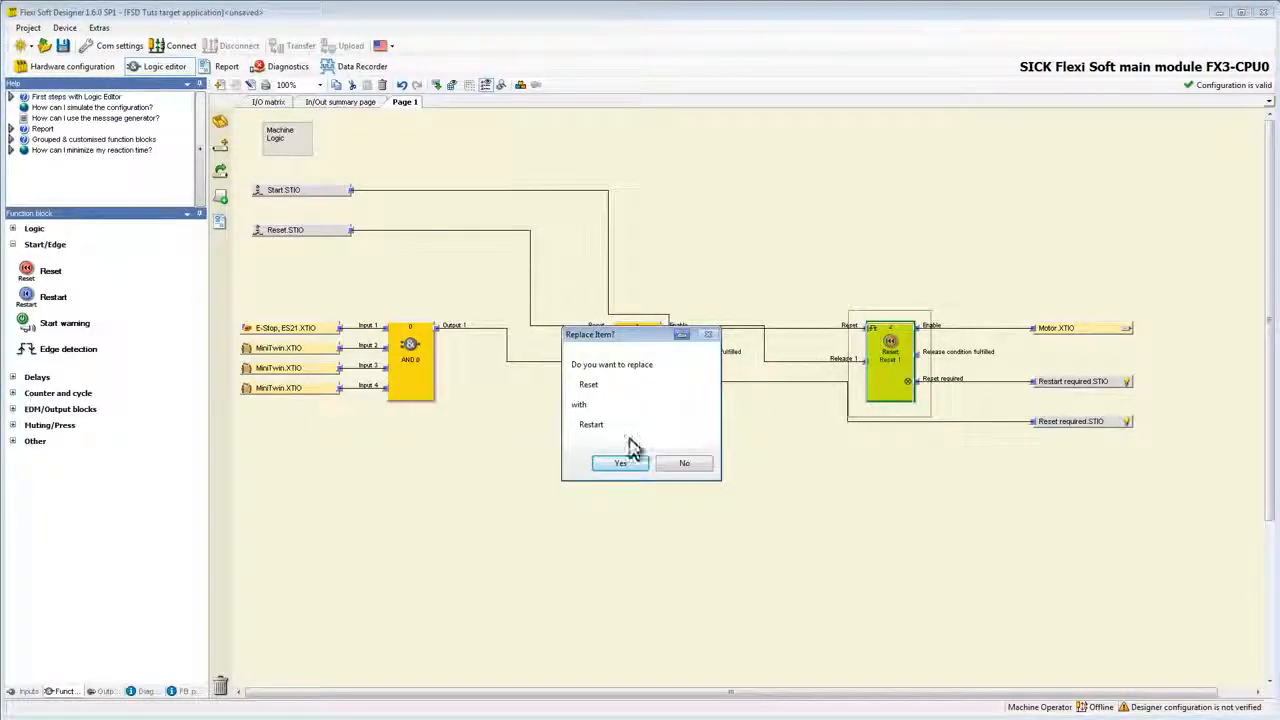
{"action": "left_click", "coordinate": [620, 464]}
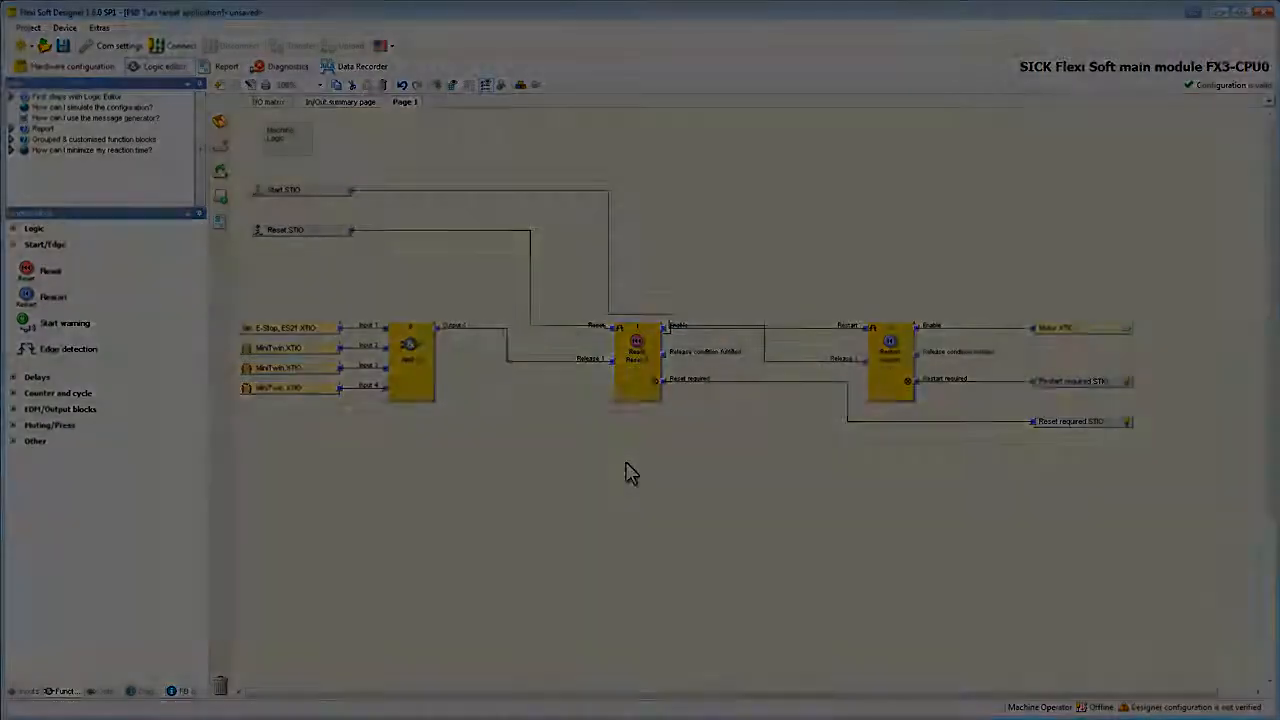